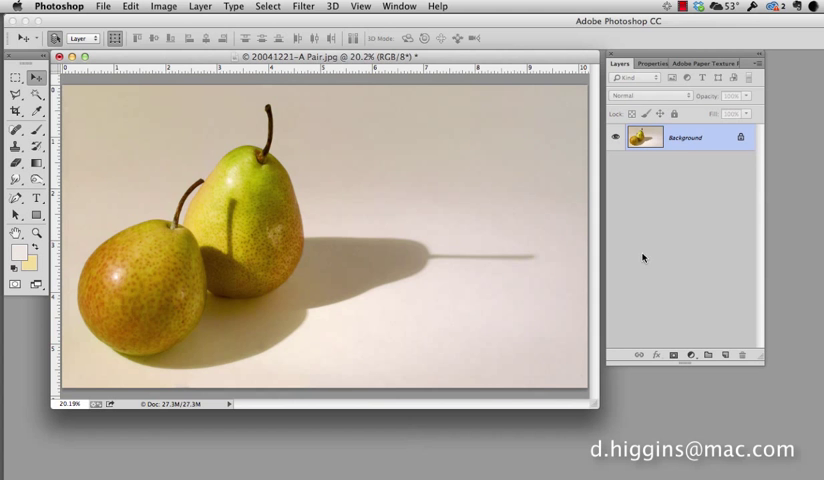
pyautogui.moveTo(671, 159)
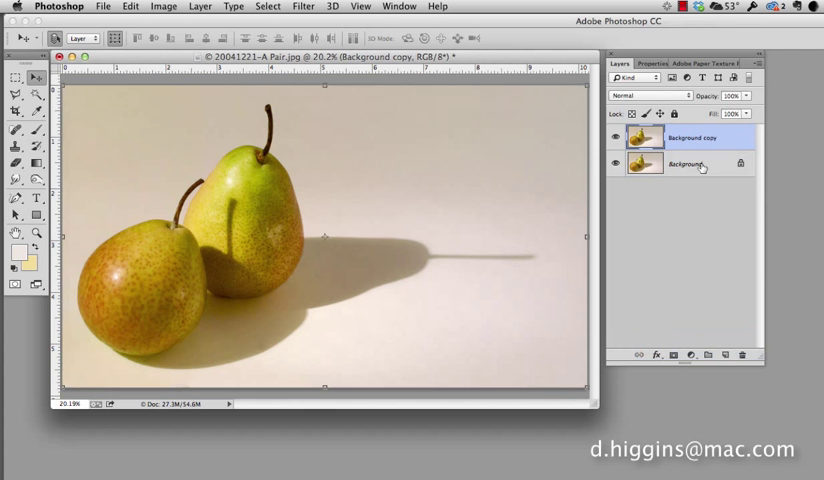
pyautogui.moveTo(715, 161)
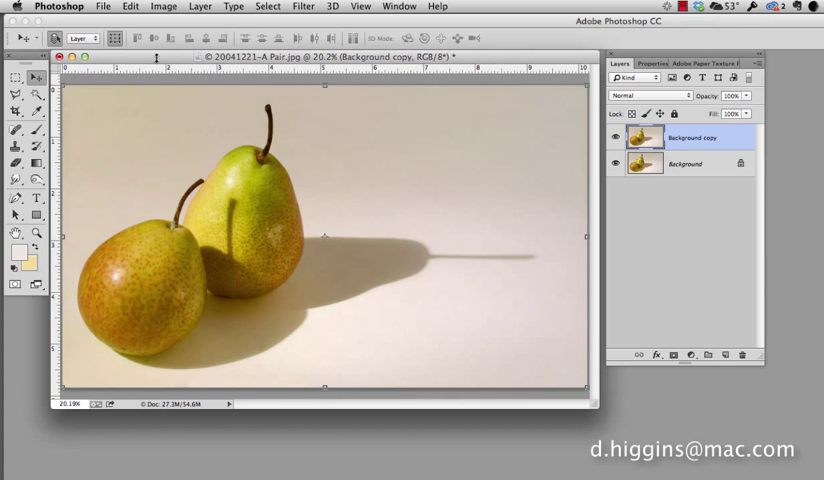
# - Open Black stroke.jpg from the Tutorial textures one folder
pyautogui.click(102, 6)
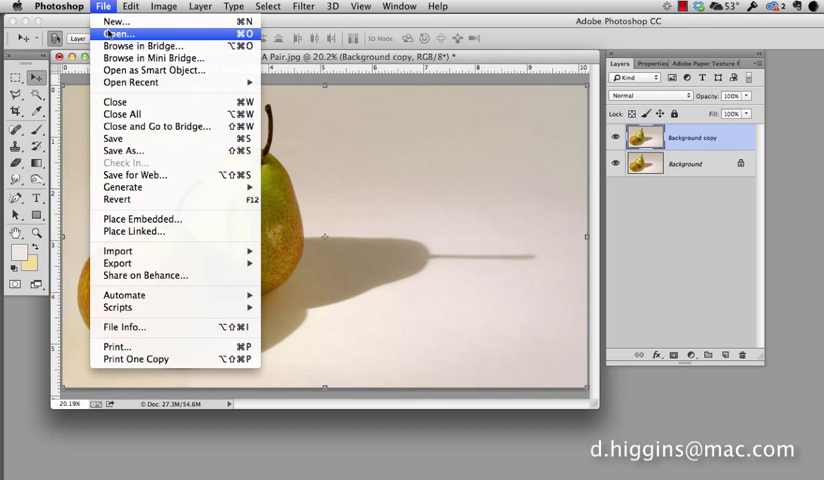
pyautogui.click(117, 33)
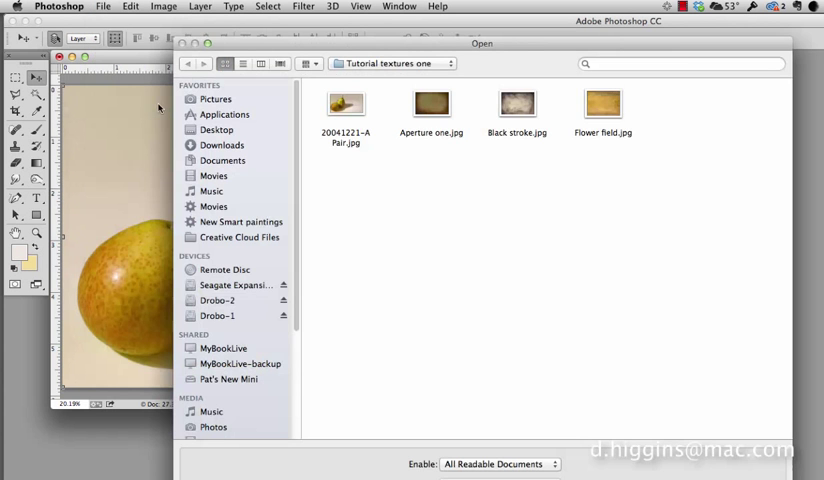
pyautogui.moveTo(402, 211)
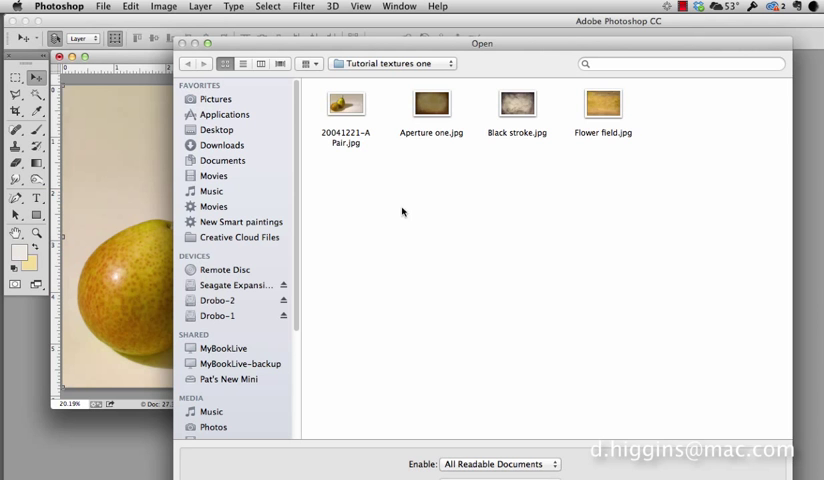
pyautogui.moveTo(476, 124)
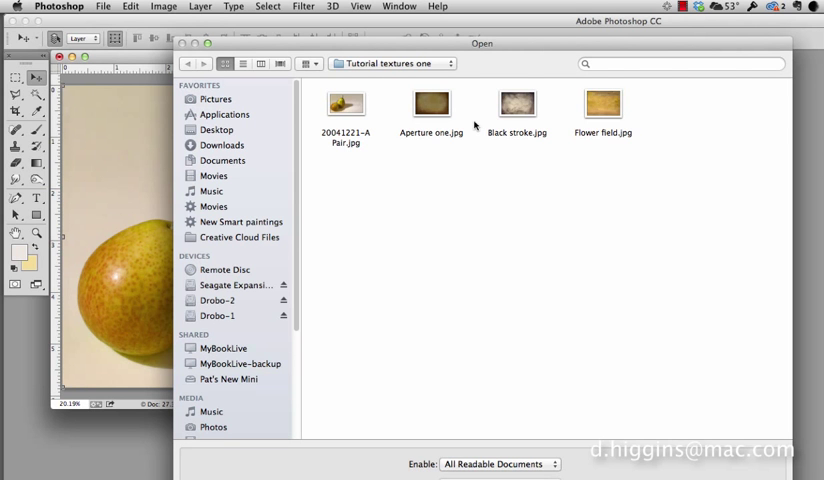
pyautogui.moveTo(483, 200)
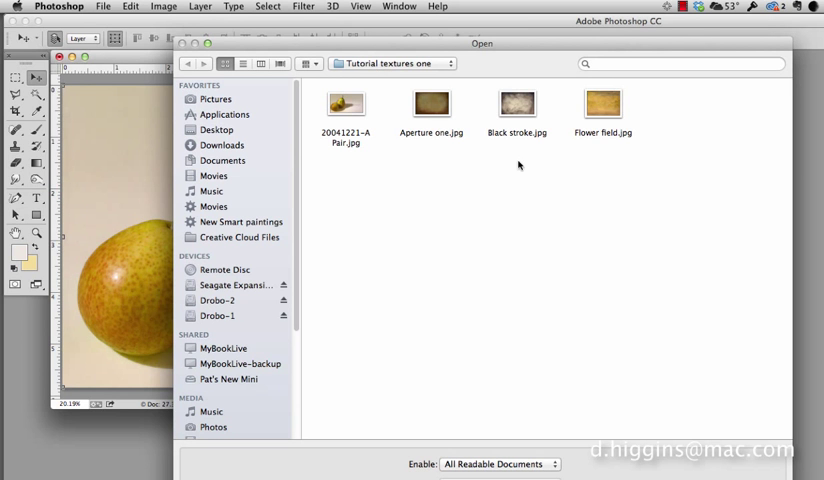
pyautogui.moveTo(520, 108)
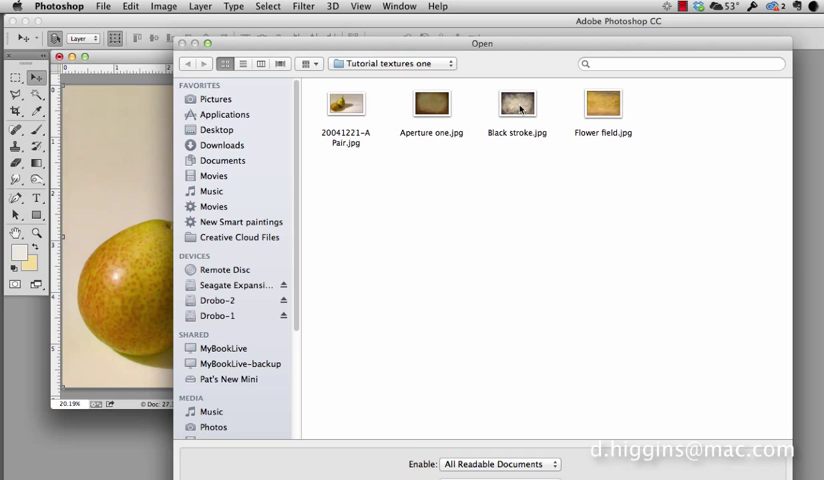
pyautogui.click(517, 104)
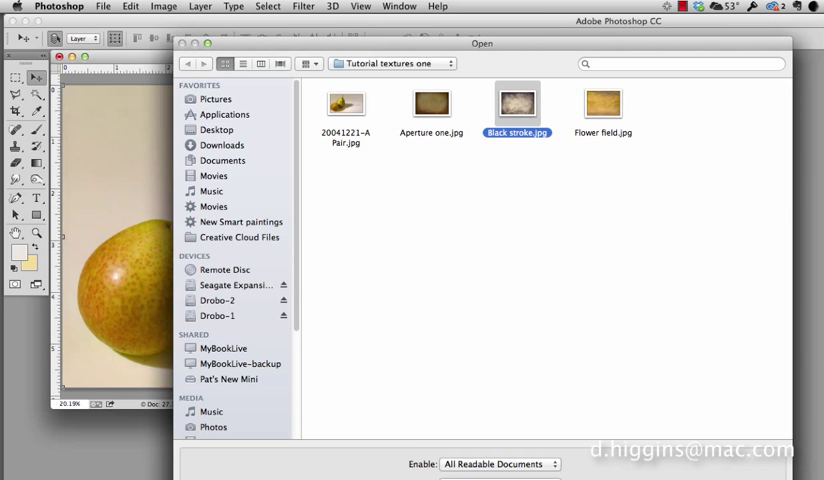
pyautogui.doubleClick(517, 104)
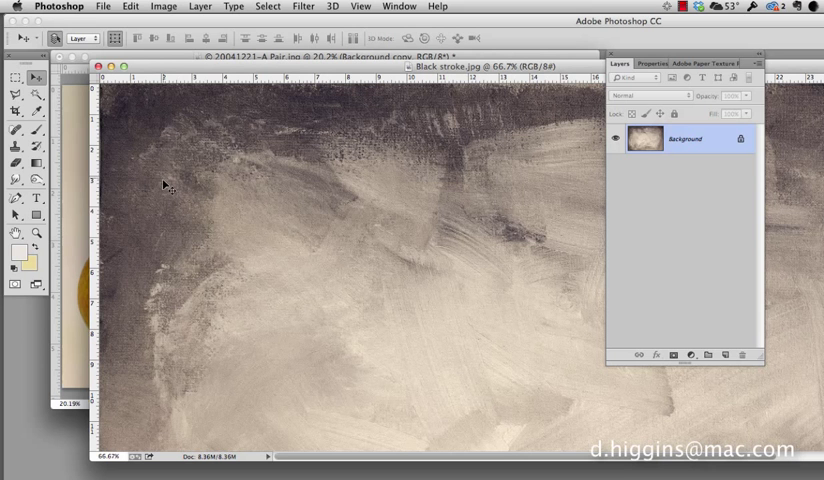
pyautogui.moveTo(75, 163)
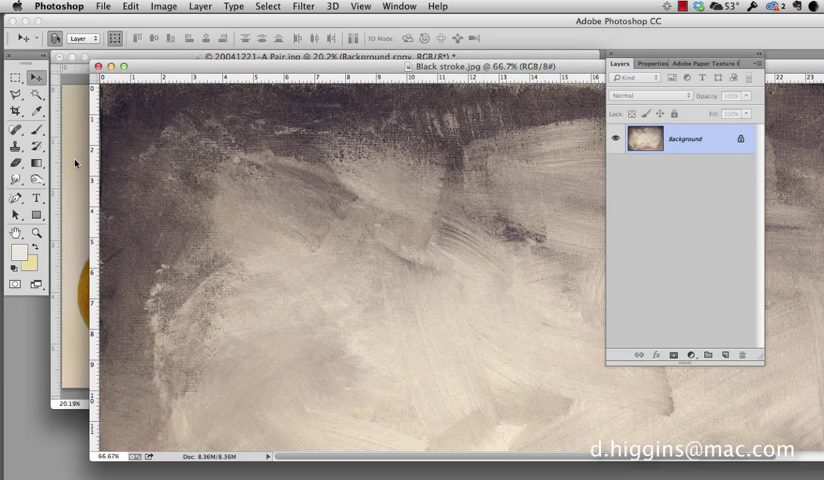
pyautogui.moveTo(155, 196)
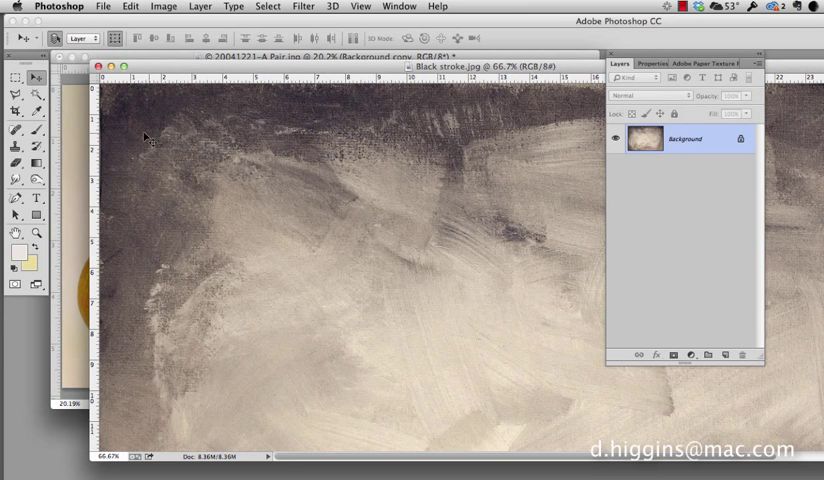
pyautogui.moveTo(175, 134)
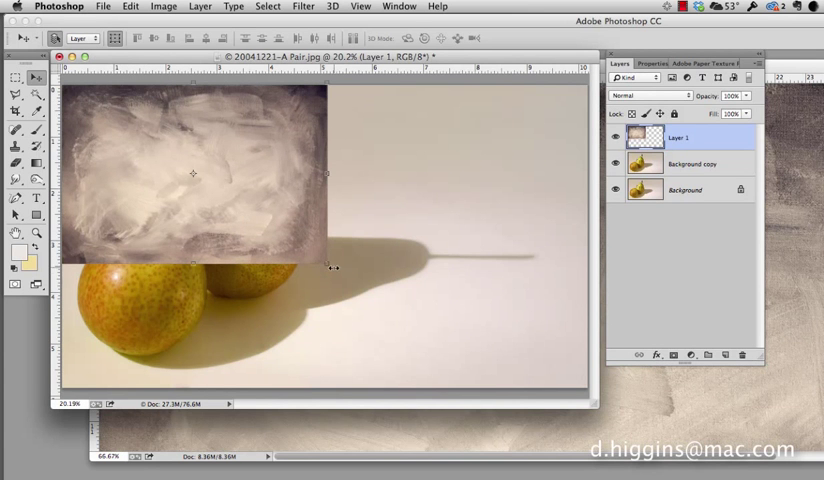
# - Free-transform the Black stroke layer to fill the canvas and commit
pyautogui.press('cmd+t')
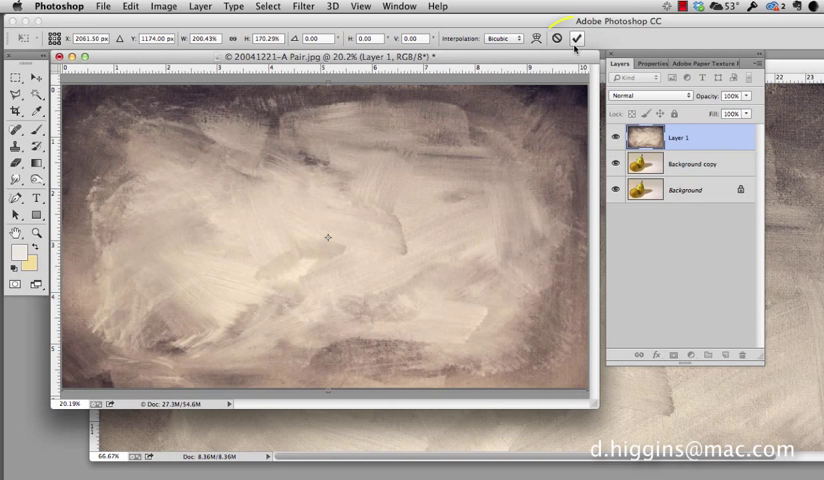
pyautogui.click(576, 38)
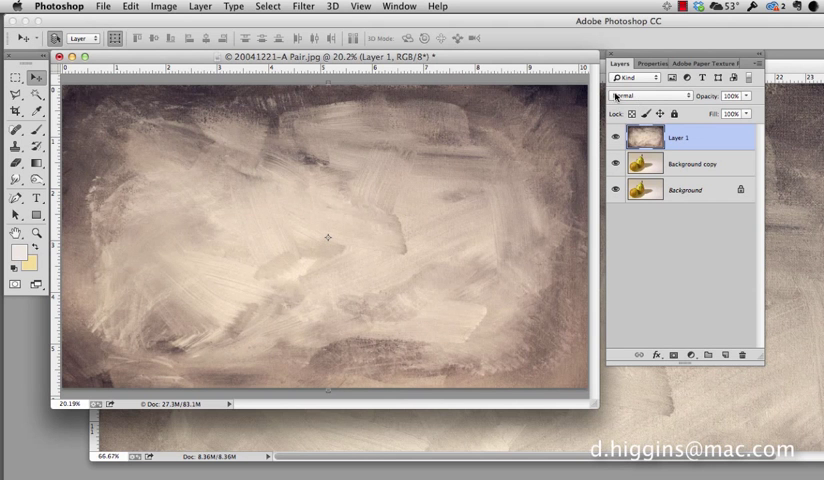
pyautogui.moveTo(668, 97)
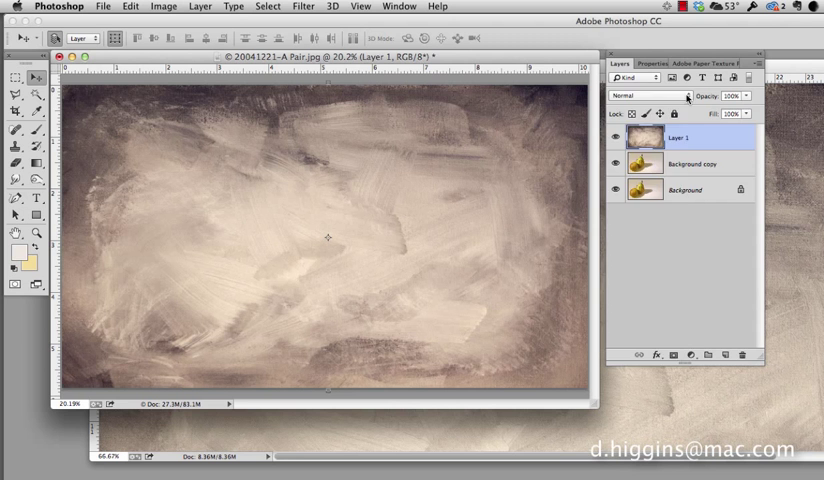
# - Set Layer 1's blend mode to Multiply
pyautogui.click(635, 96)
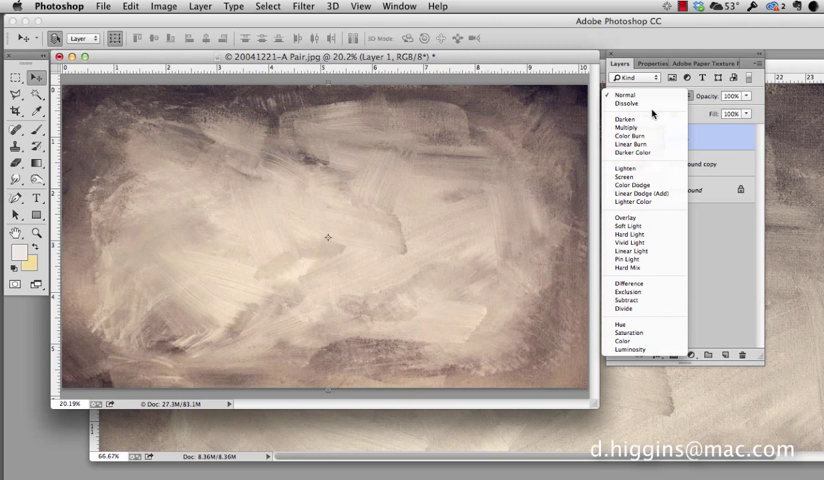
pyautogui.moveTo(627, 226)
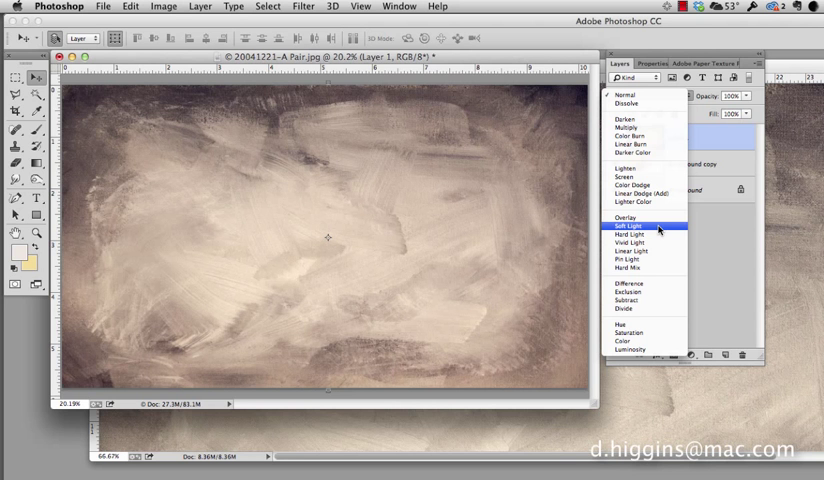
pyautogui.moveTo(635, 144)
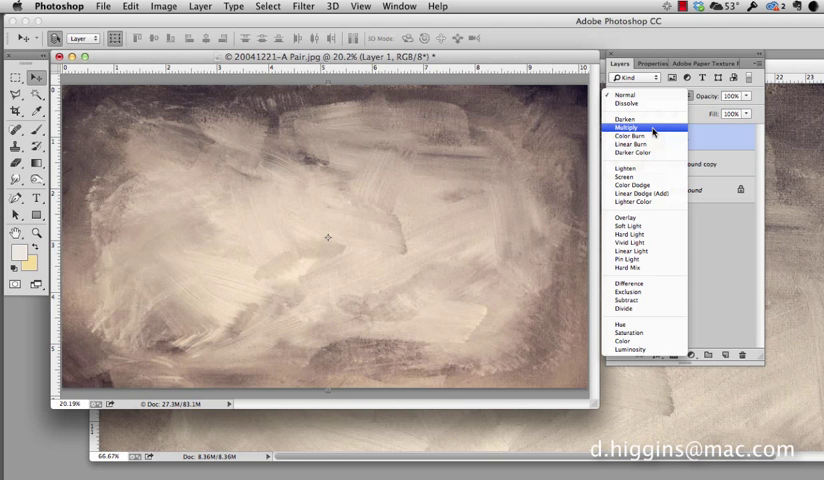
pyautogui.click(626, 127)
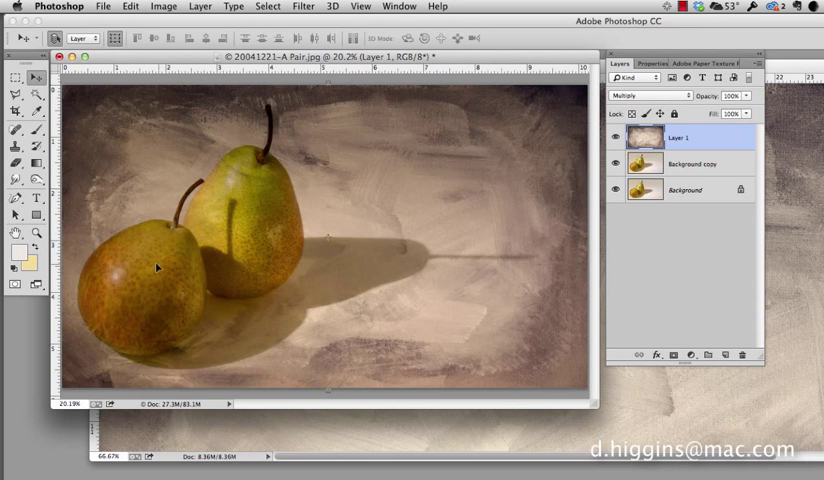
pyautogui.moveTo(217, 240)
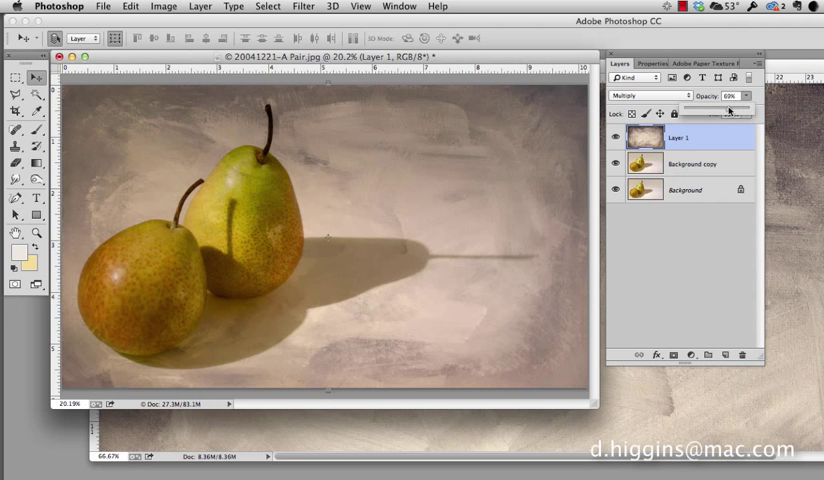
# - Set Layer 1's opacity to 78% with the Opacity slider
pyautogui.moveTo(730, 110); pyautogui.dragTo(725, 110)
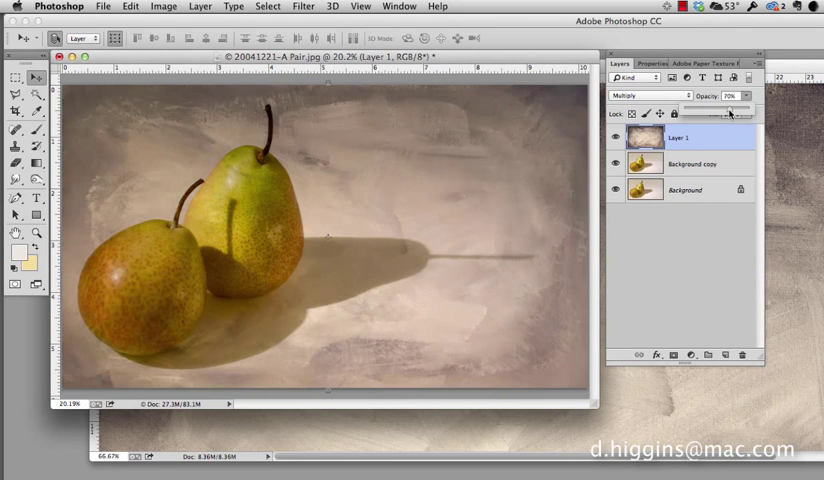
pyautogui.moveTo(728, 110); pyautogui.dragTo(735, 110)
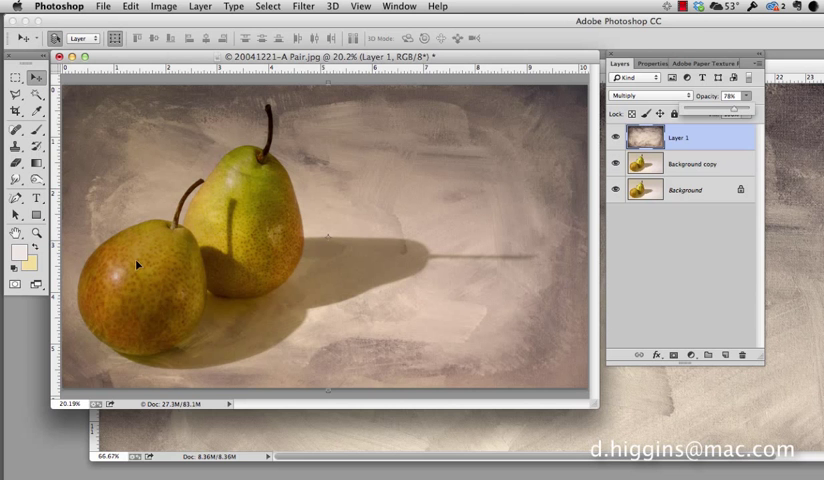
pyautogui.moveTo(603, 238)
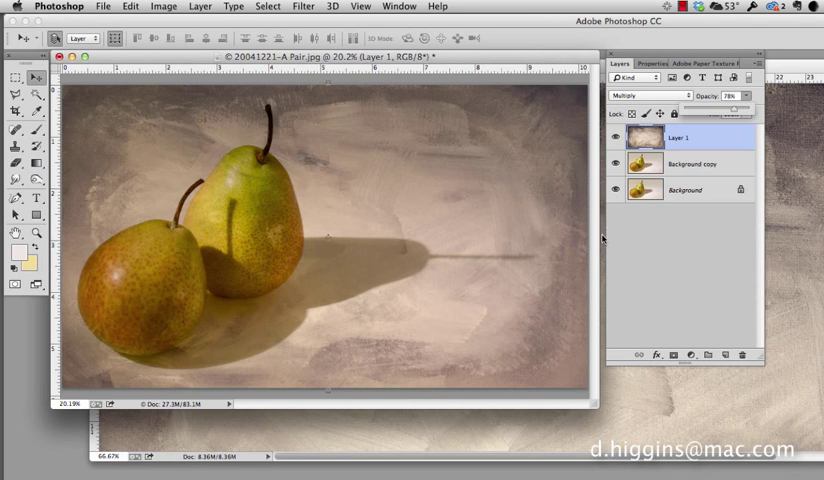
pyautogui.moveTo(231, 127)
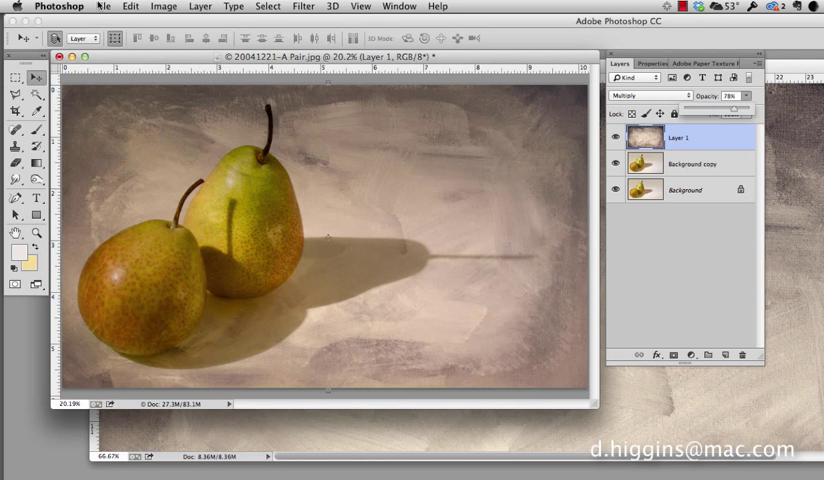
# - Open Flower field.jpg from the Tutorial textures one folder
pyautogui.click(102, 6)
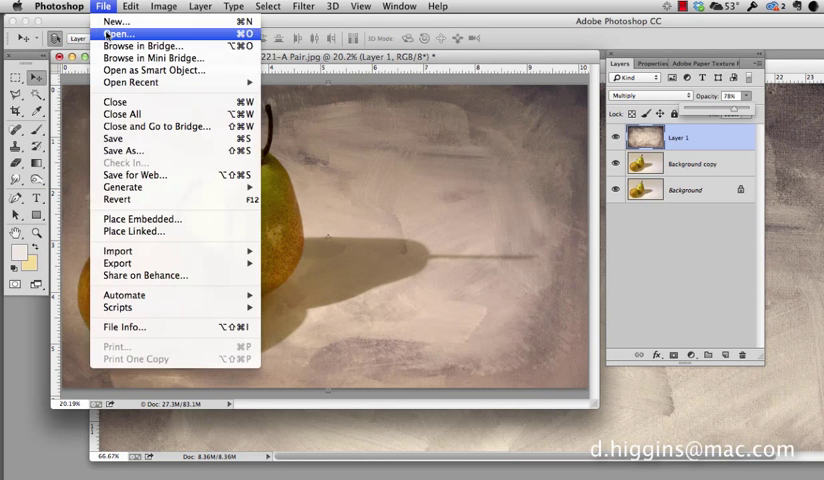
pyautogui.click(117, 34)
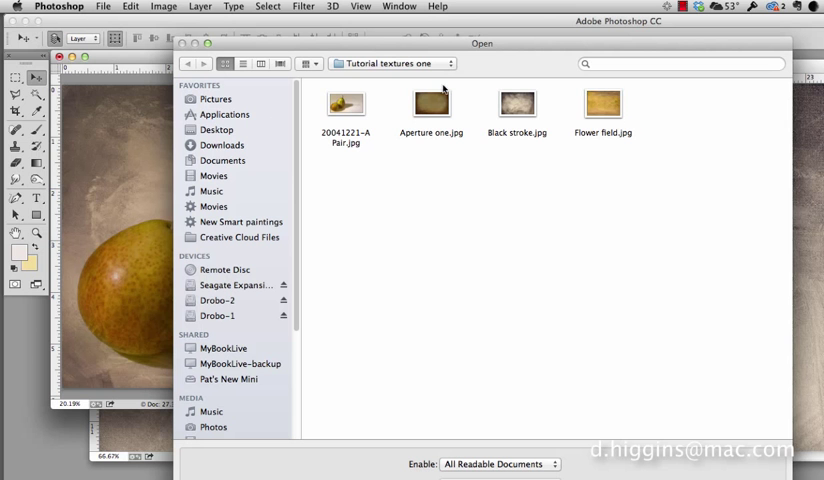
pyautogui.click(602, 104)
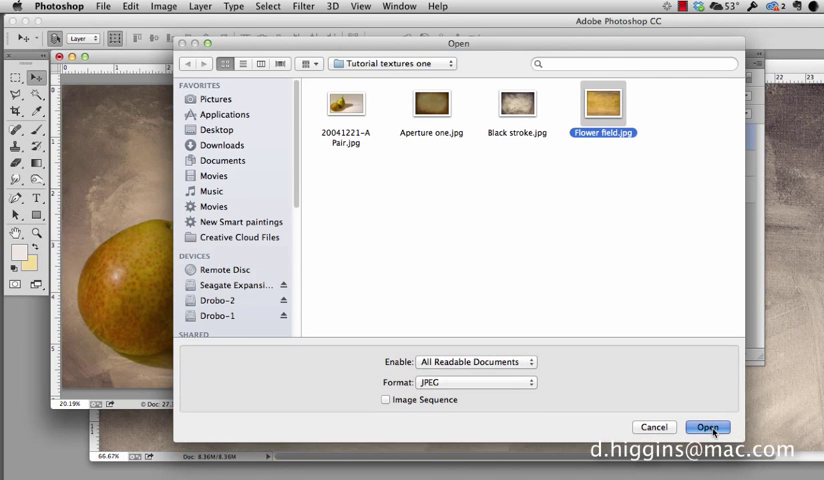
pyautogui.click(707, 427)
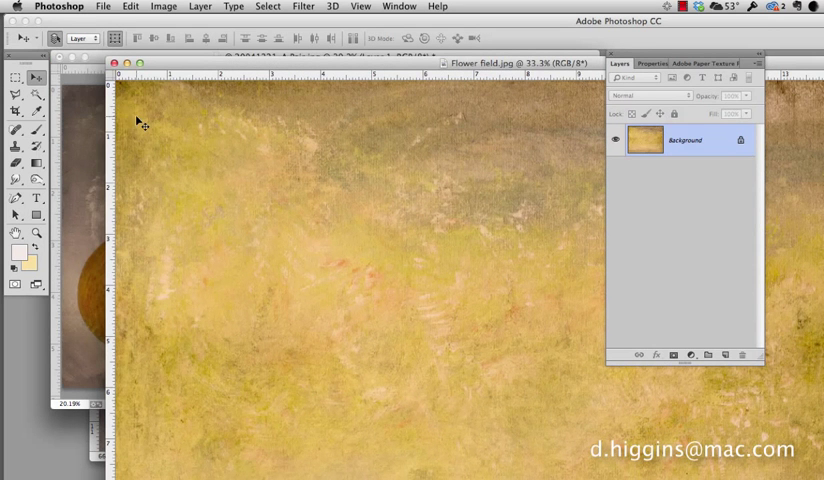
pyautogui.moveTo(68, 82)
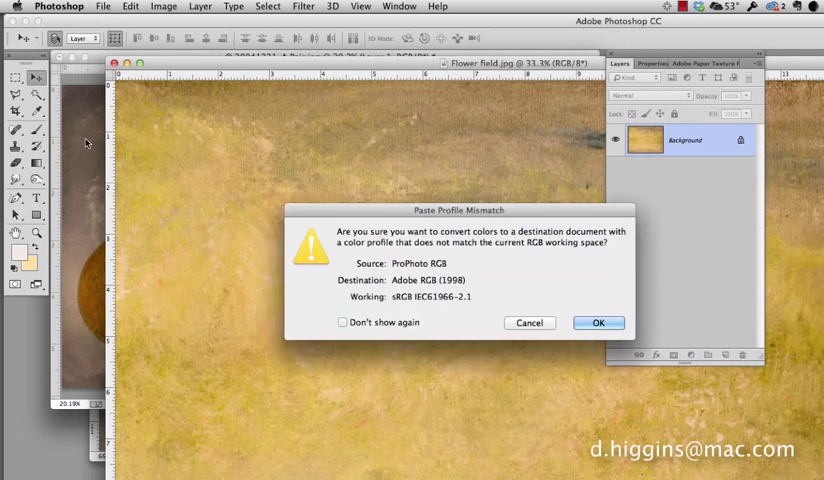
# - Accept the Paste Profile Mismatch dialog to convert colours to the photo's profile
pyautogui.click(597, 322)
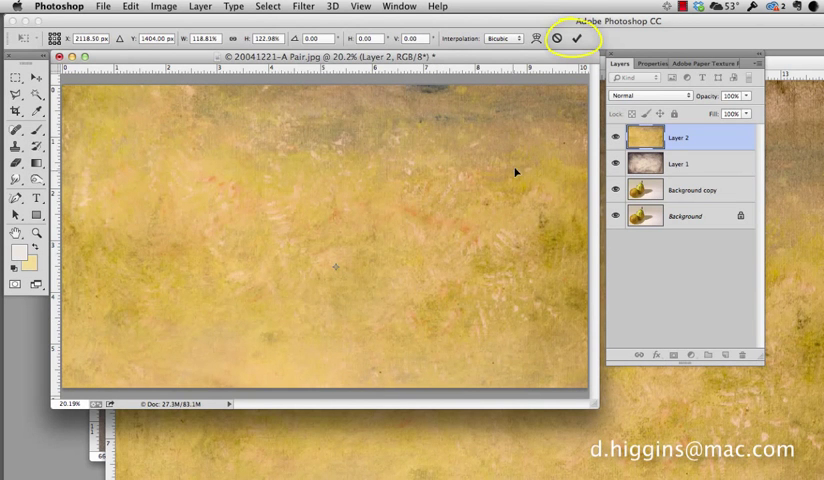
pyautogui.moveTo(704, 137)
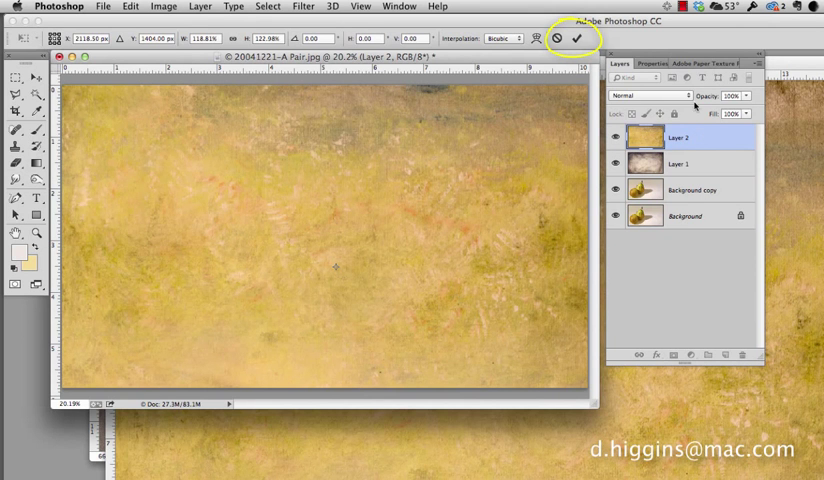
# - Try blend modes on Layer 2 and settle on Overlay
pyautogui.click(640, 96)
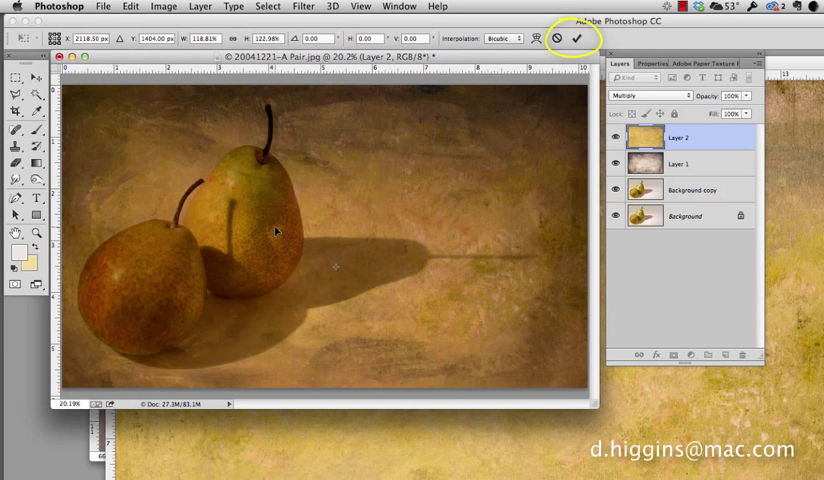
pyautogui.moveTo(372, 237)
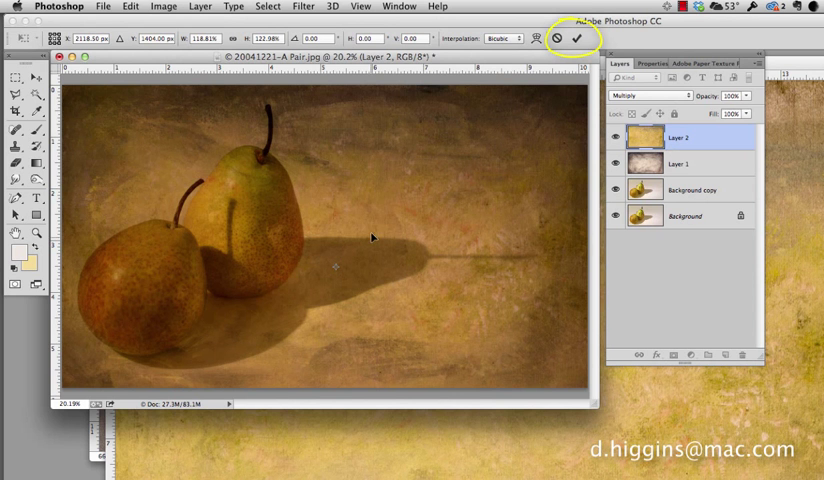
pyautogui.click(640, 95)
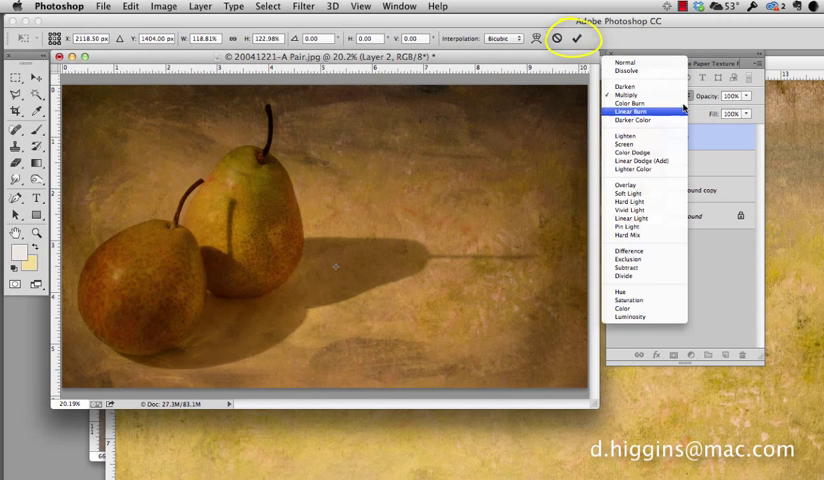
pyautogui.moveTo(628, 192)
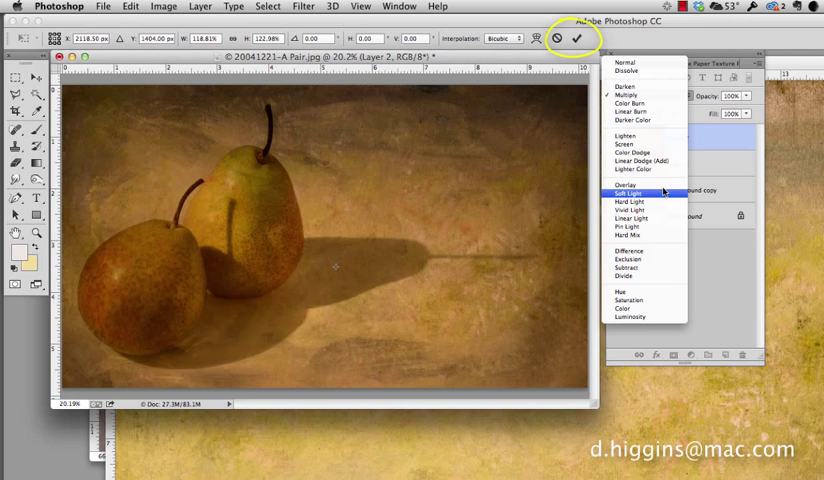
pyautogui.click(626, 183)
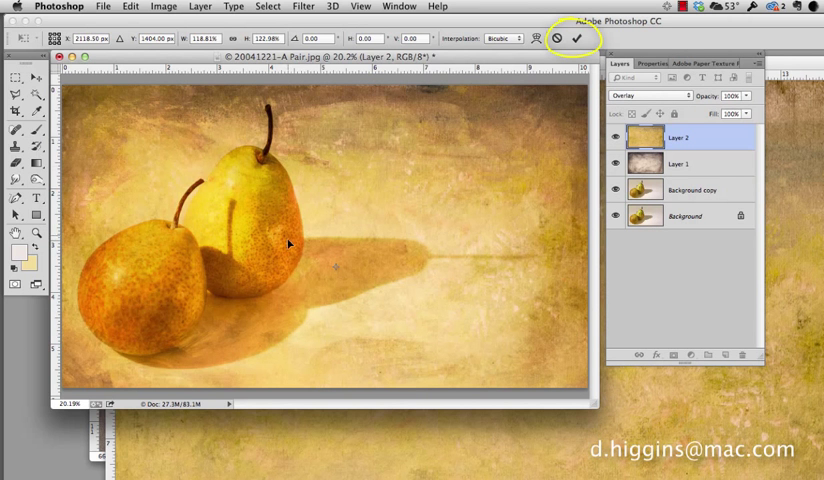
pyautogui.moveTo(401, 173)
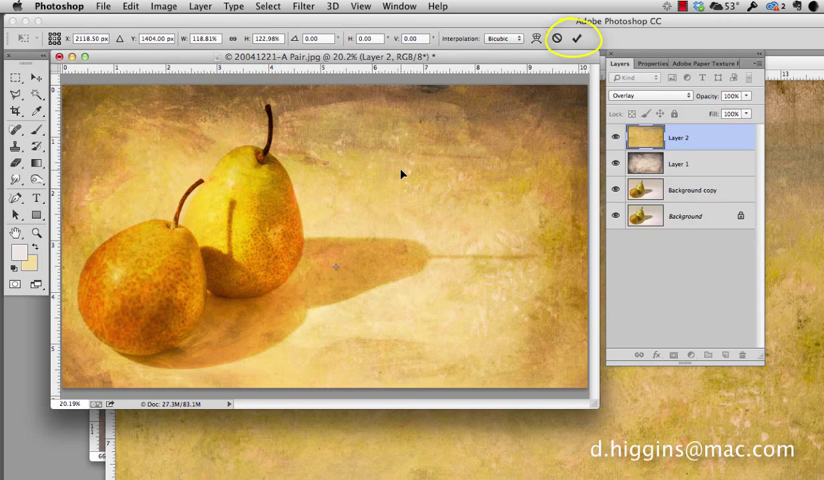
pyautogui.moveTo(688, 97)
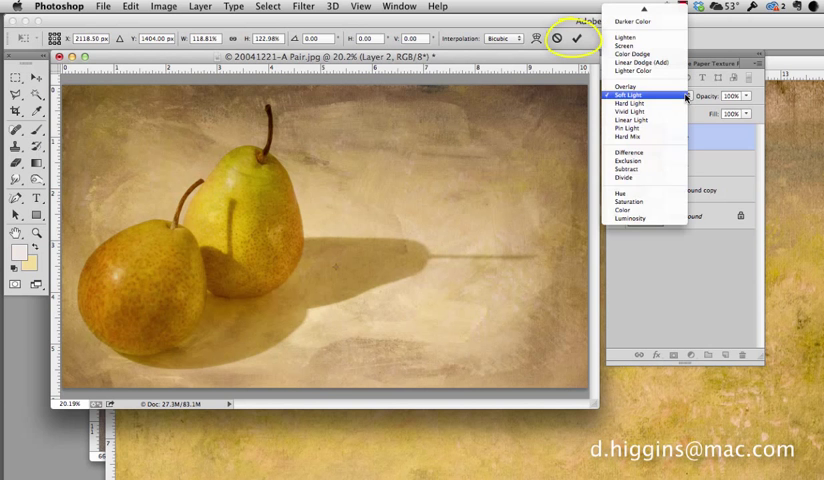
pyautogui.moveTo(628, 86)
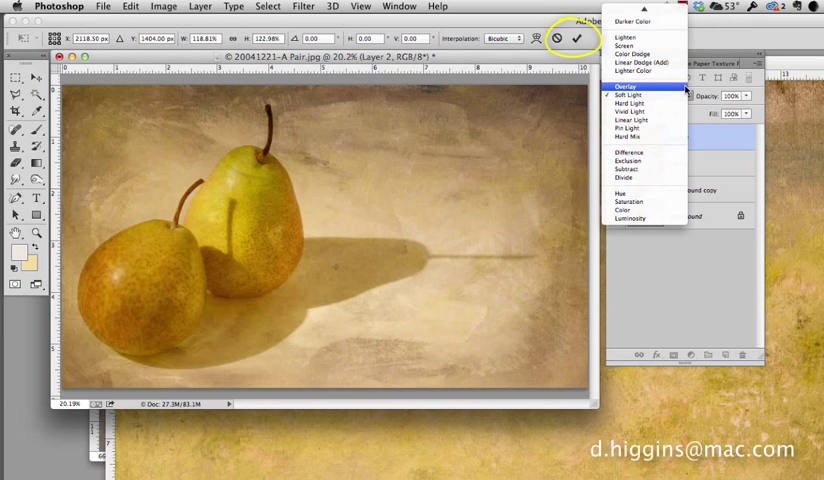
pyautogui.click(626, 94)
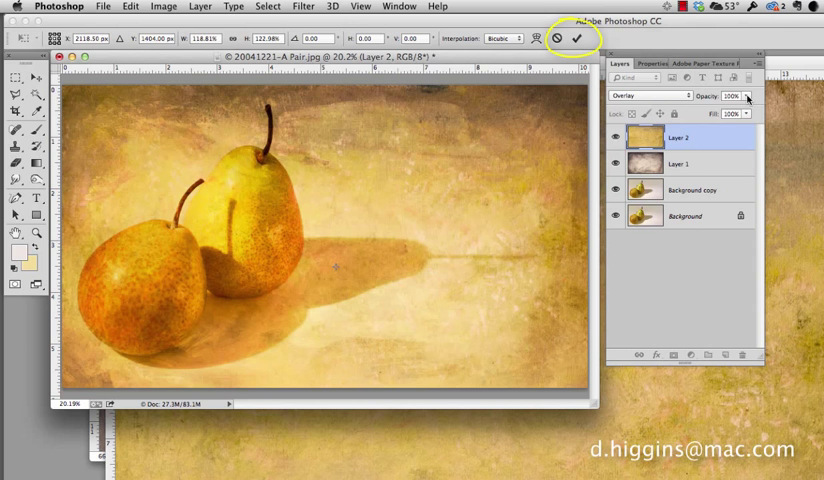
# - Lower Layer 2's Overlay texture opacity to 66%
pyautogui.click(746, 96)
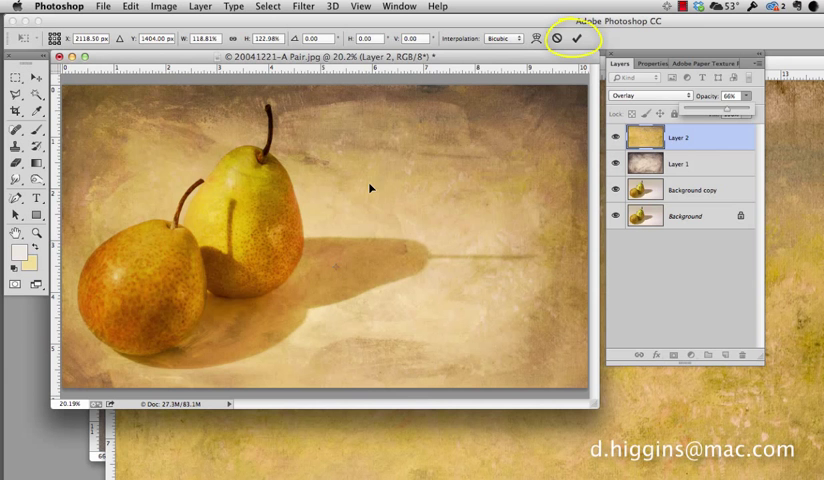
pyautogui.moveTo(334, 181)
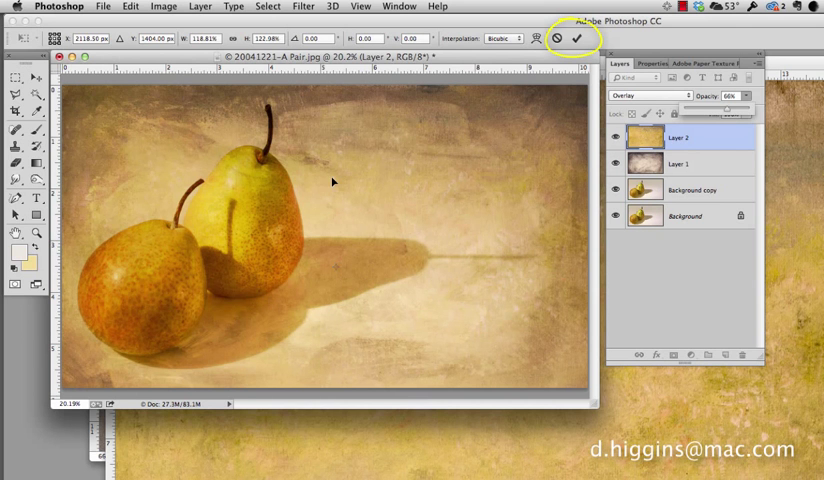
pyautogui.moveTo(186, 304)
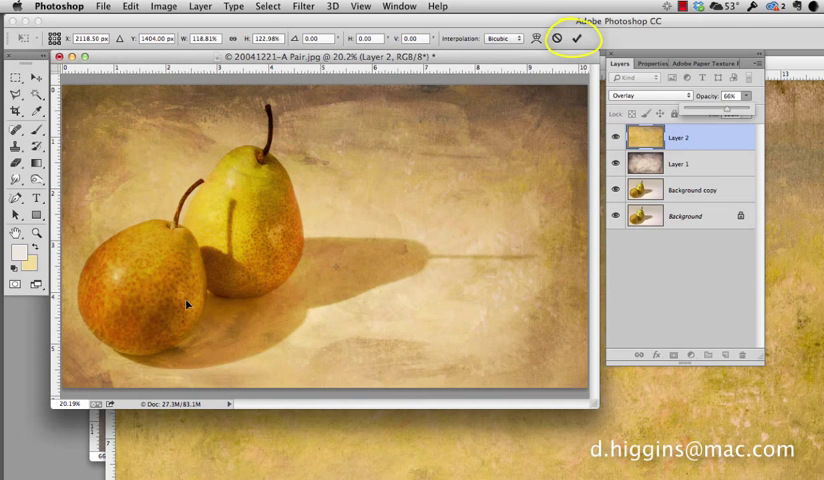
pyautogui.moveTo(345, 285)
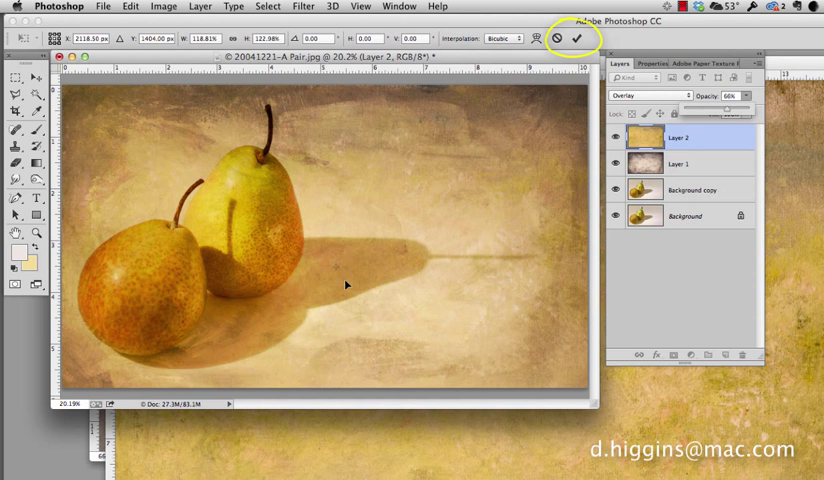
pyautogui.moveTo(469, 231)
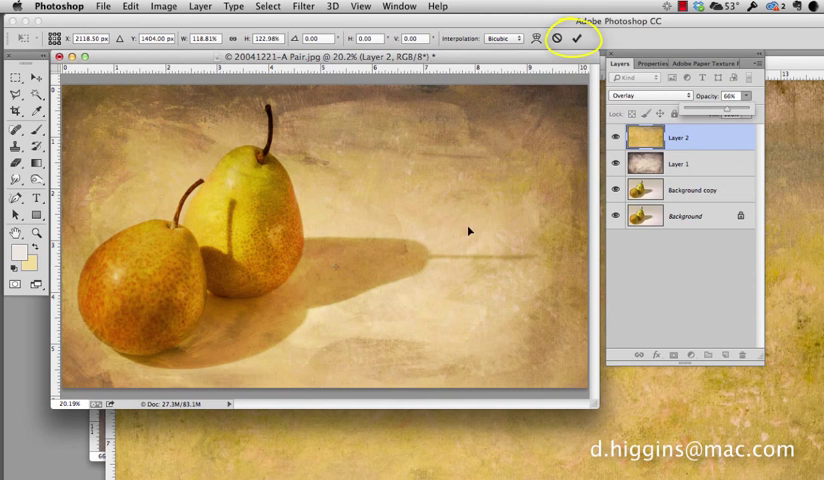
pyautogui.moveTo(342, 188)
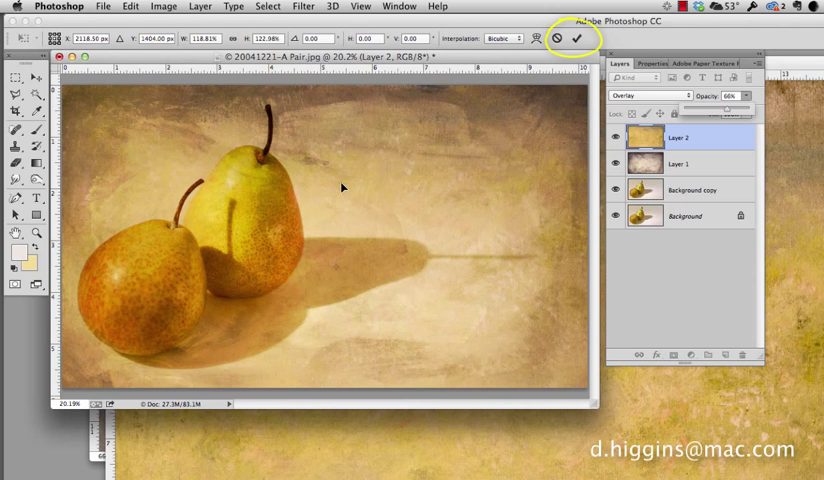
pyautogui.moveTo(462, 257)
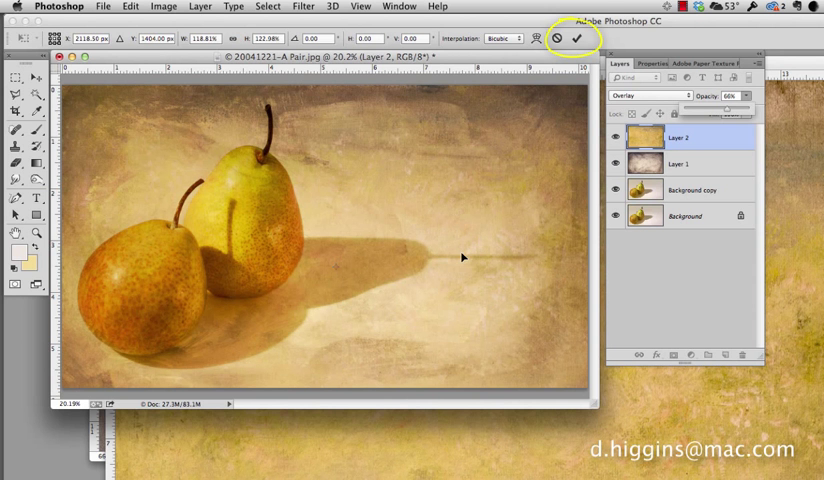
pyautogui.moveTo(649, 298)
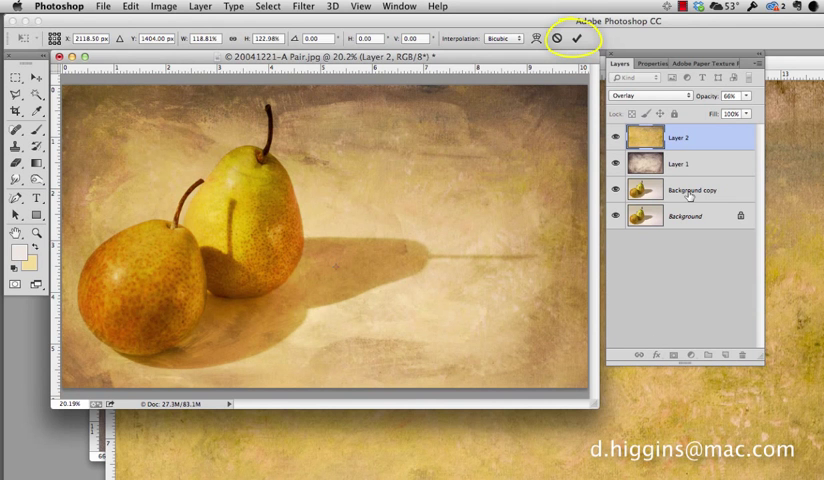
# - Commit Layer 2's transform and show the fill and adjustment layer types
pyautogui.click(580, 38)
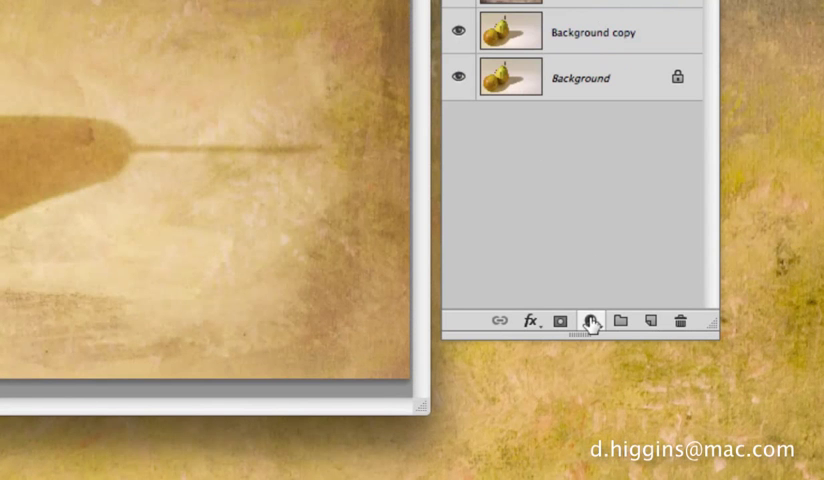
pyautogui.click(594, 320)
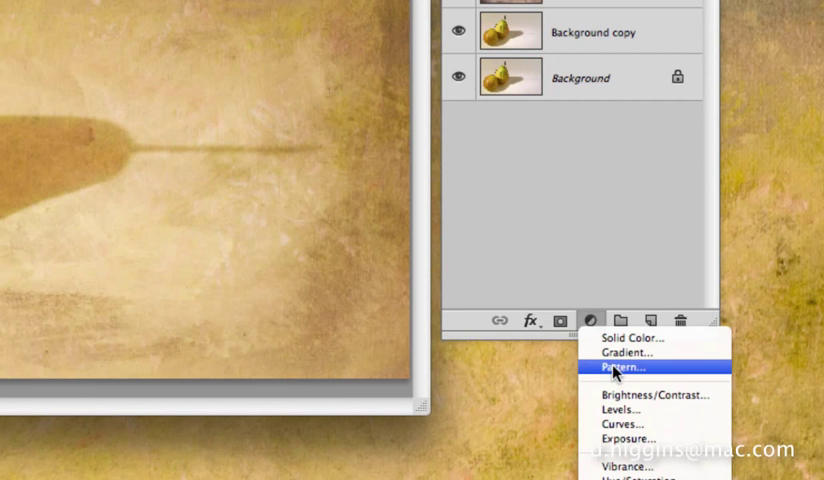
# - Add a cream paper Pattern Fill layer at 125% scale
pyautogui.click(617, 367)
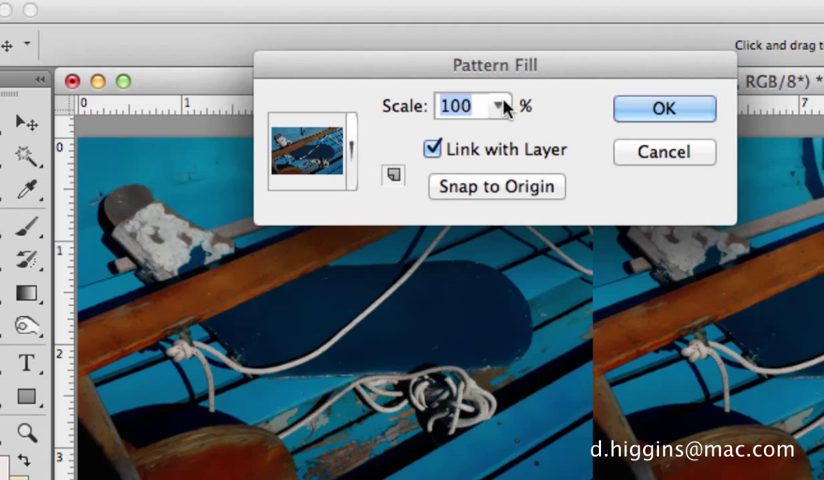
pyautogui.moveTo(360, 158)
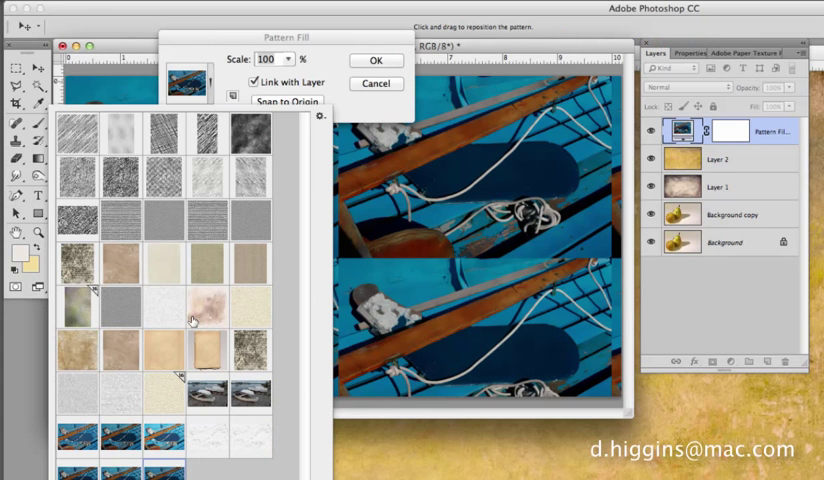
pyautogui.moveTo(243, 320)
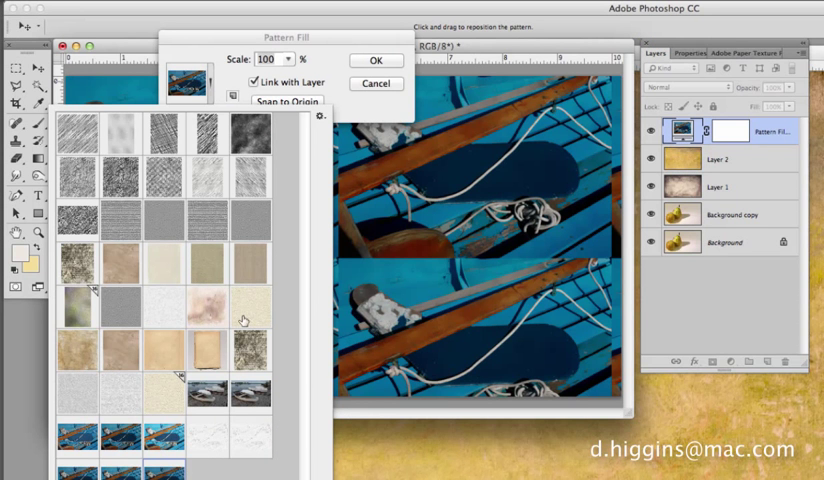
pyautogui.click(248, 305)
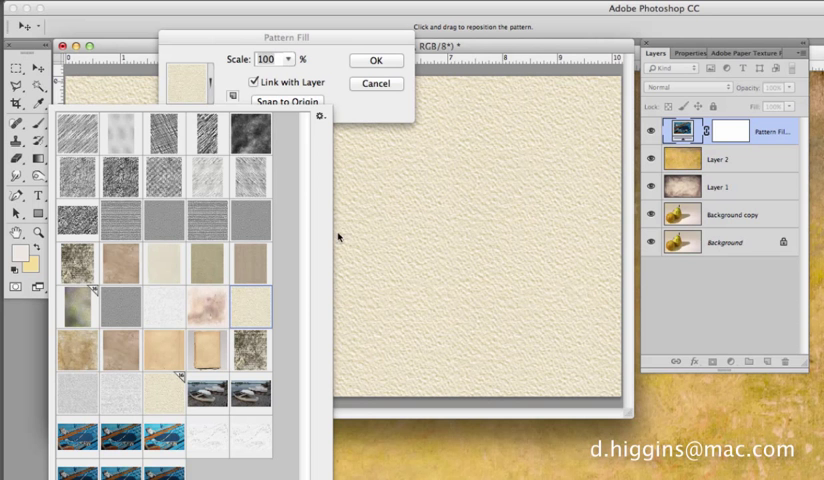
pyautogui.moveTo(314, 72)
pyautogui.write('125')
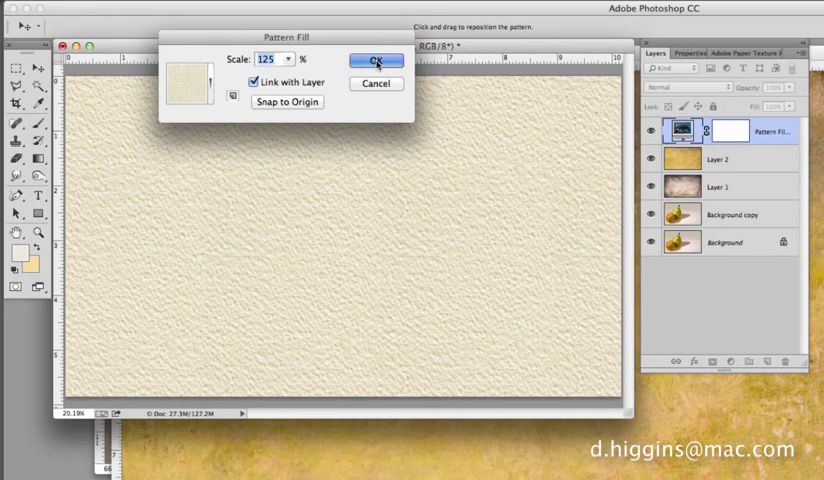
pyautogui.click(376, 60)
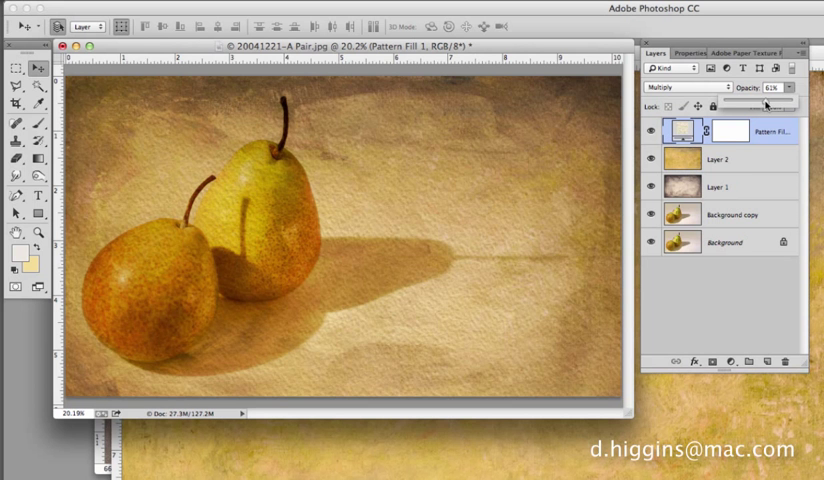
# - Raise the Pattern Fill 1 paper layer's opacity to 87% in Multiply mode
pyautogui.moveTo(762, 102); pyautogui.dragTo(780, 102)
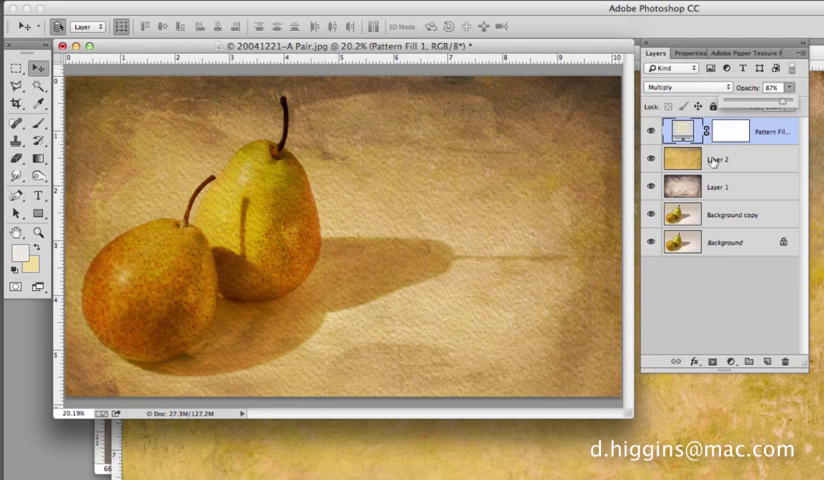
pyautogui.moveTo(531, 188)
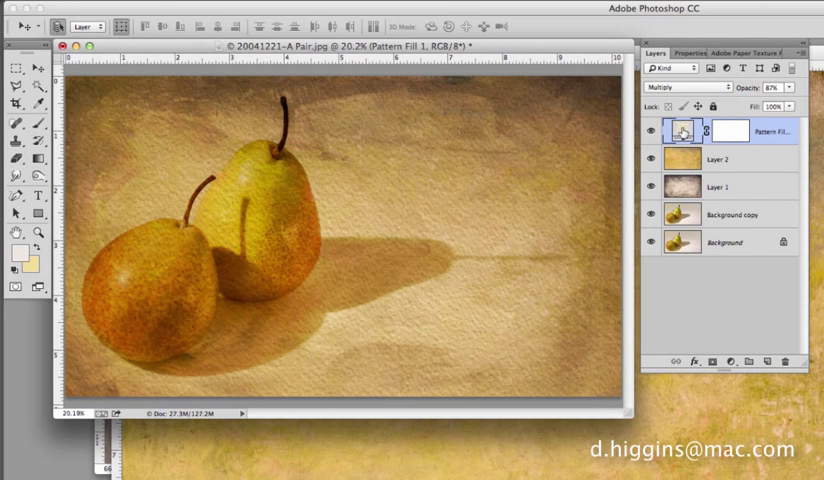
pyautogui.doubleClick(681, 131)
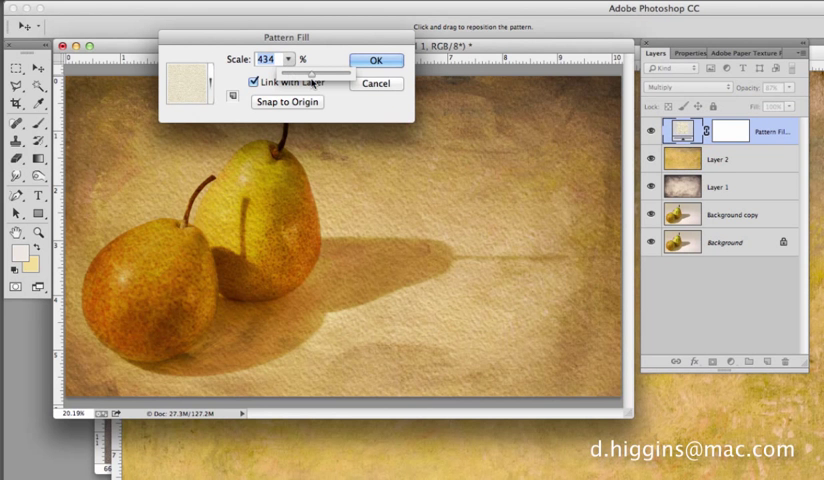
pyautogui.moveTo(310, 72); pyautogui.dragTo(345, 72)
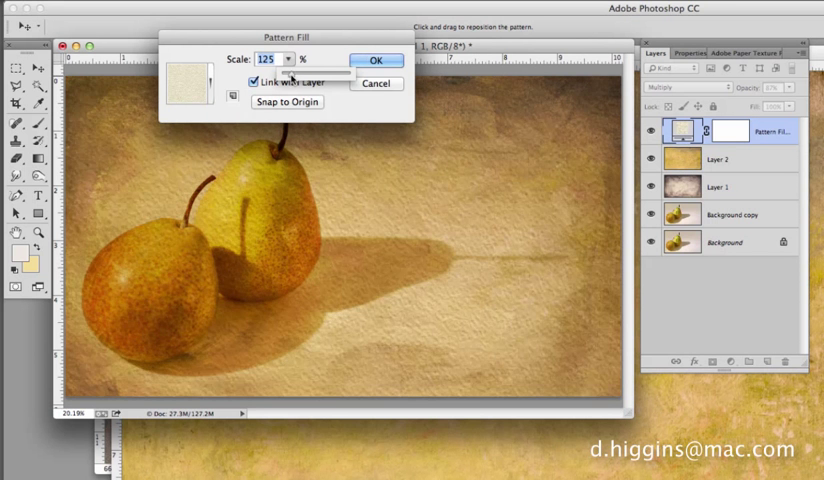
pyautogui.click(376, 61)
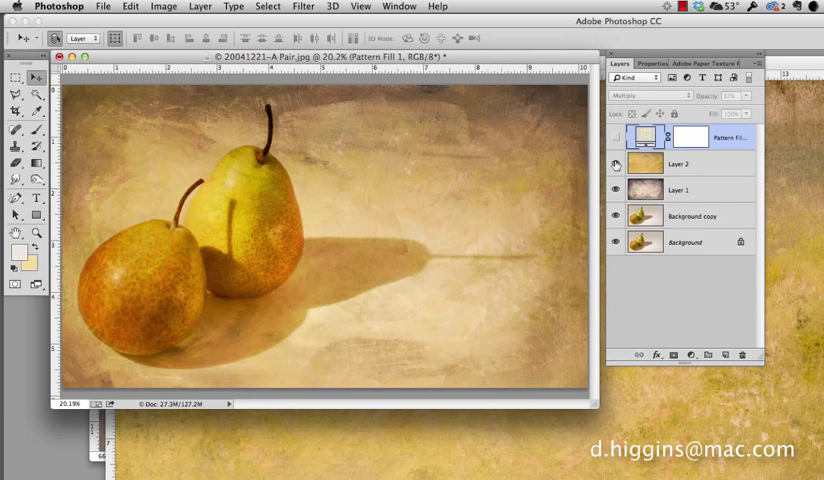
pyautogui.click(616, 177)
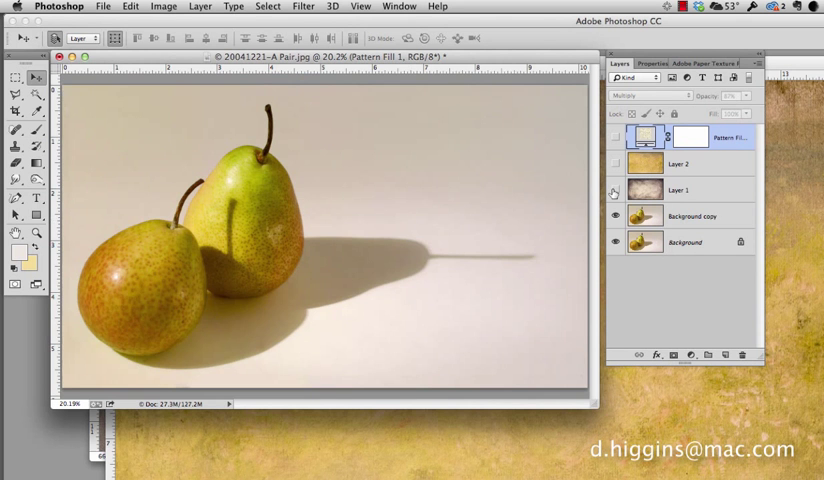
pyautogui.click(616, 164)
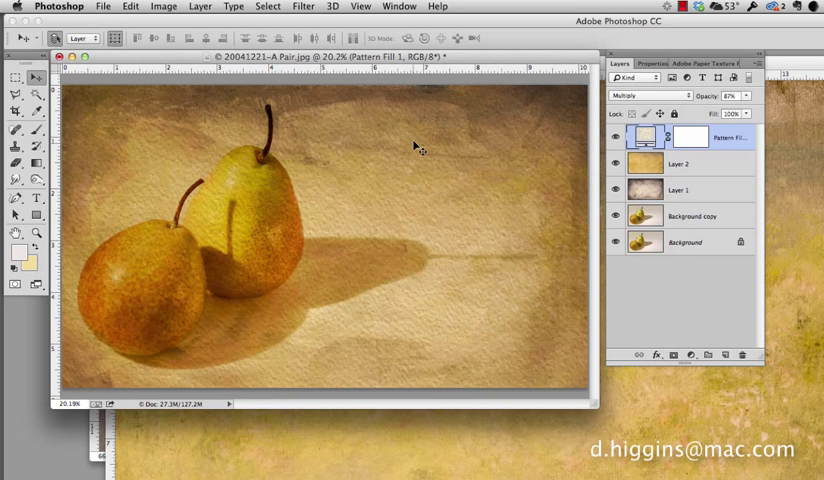
pyautogui.moveTo(345, 268)
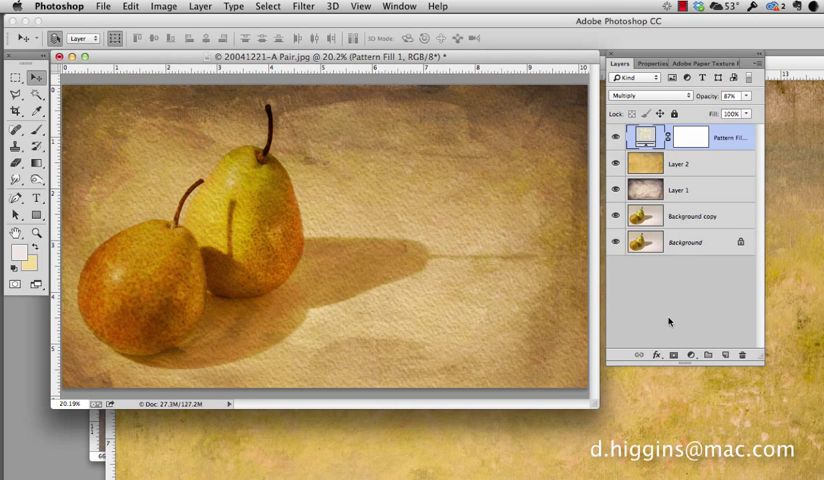
pyautogui.moveTo(717, 285)
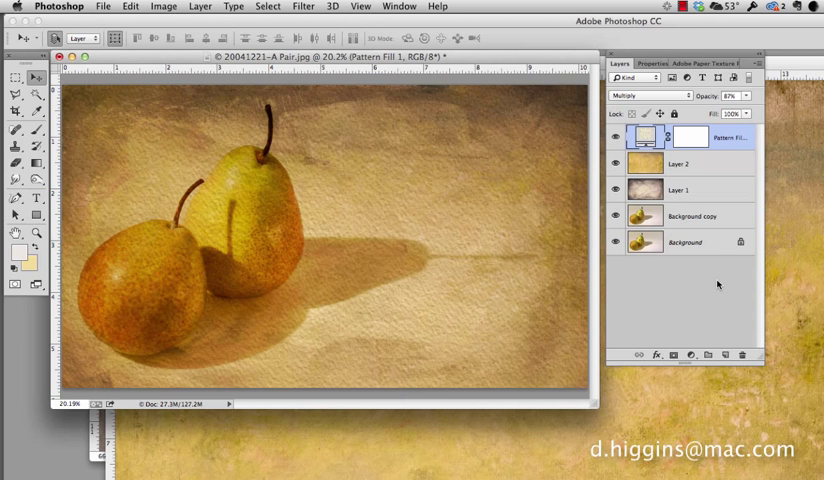
pyautogui.moveTo(462, 244)
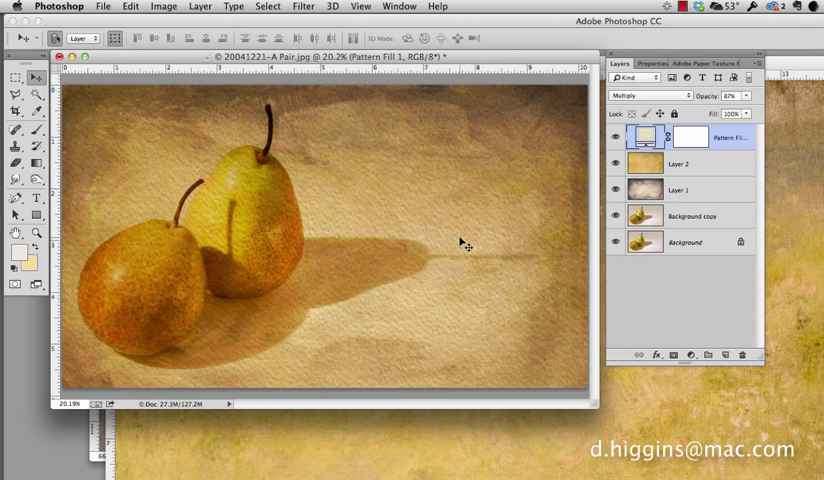
pyautogui.moveTo(413, 164)
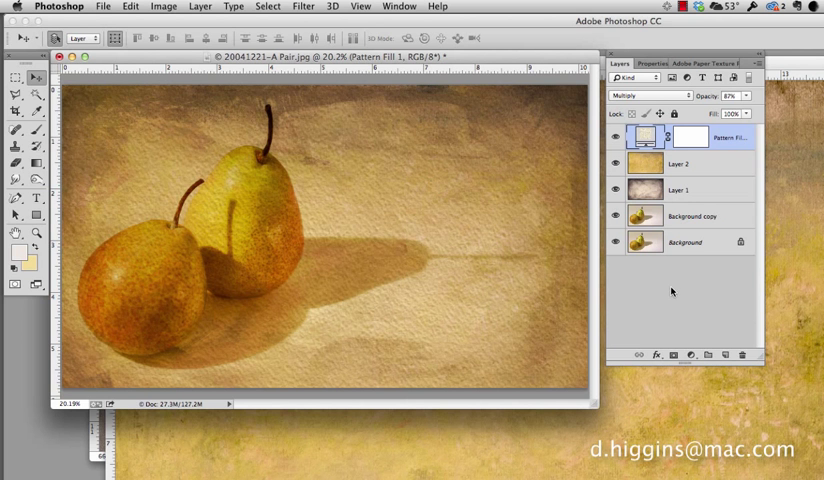
pyautogui.moveTo(497, 219)
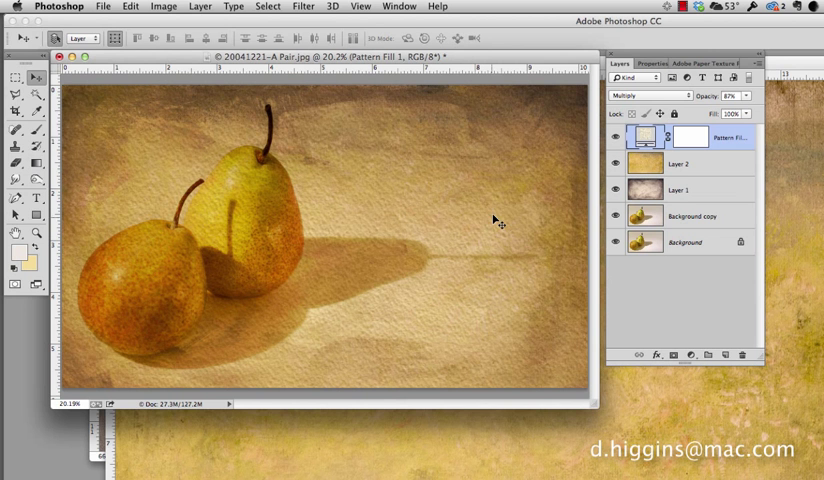